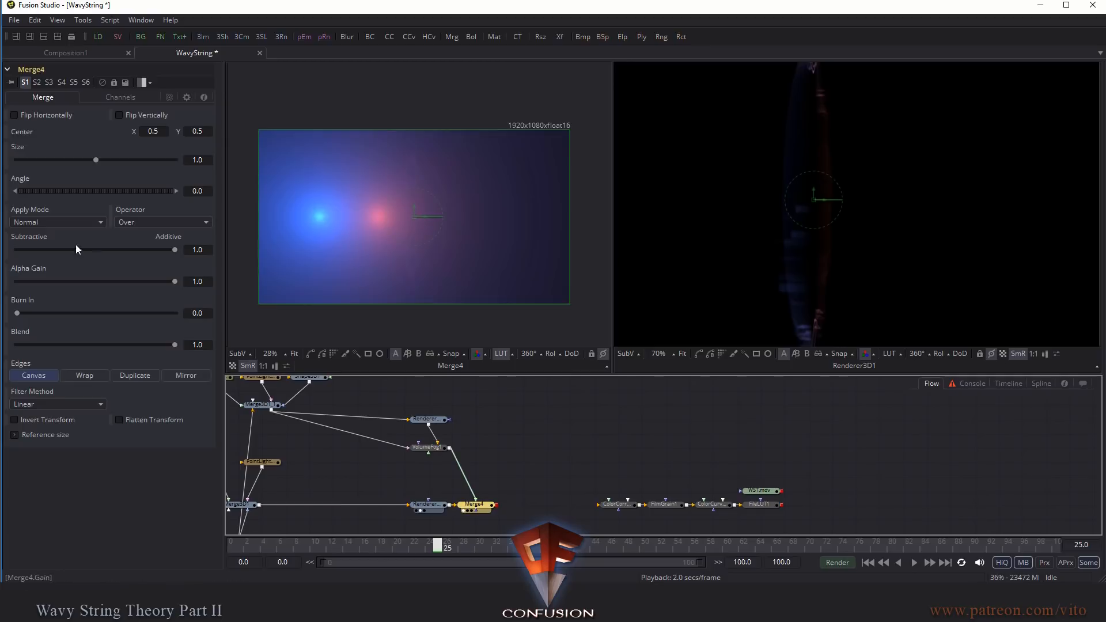
# Step: Set Merge4 to Screen blend, scrub to frame 15, and select VolumeFog1
pyautogui.click(56, 221)
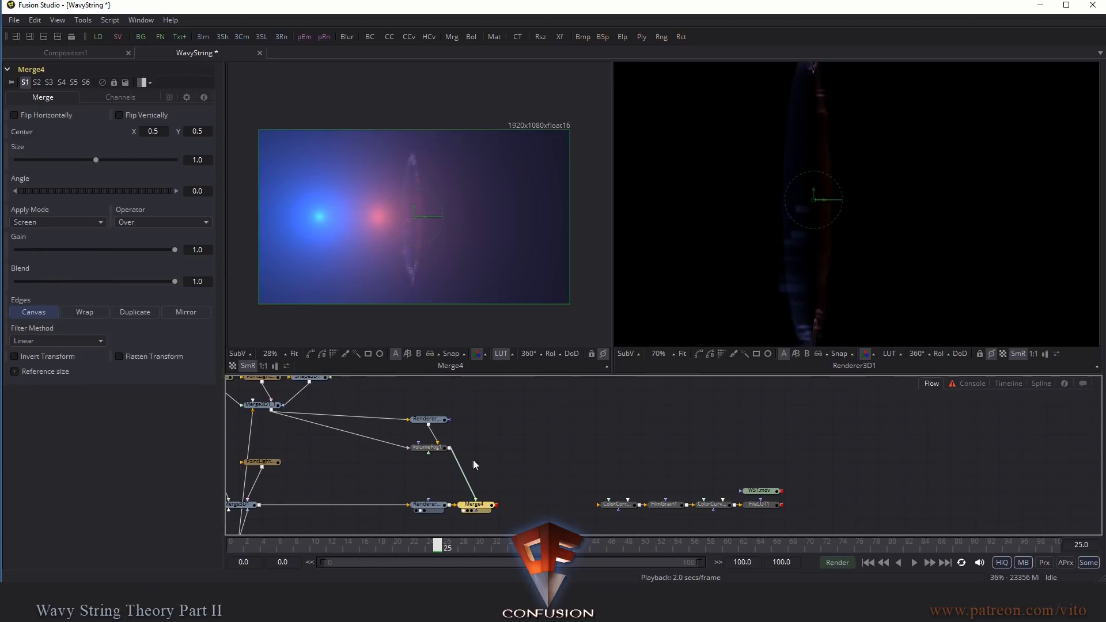
pyautogui.moveTo(446, 548); pyautogui.dragTo(364, 548)
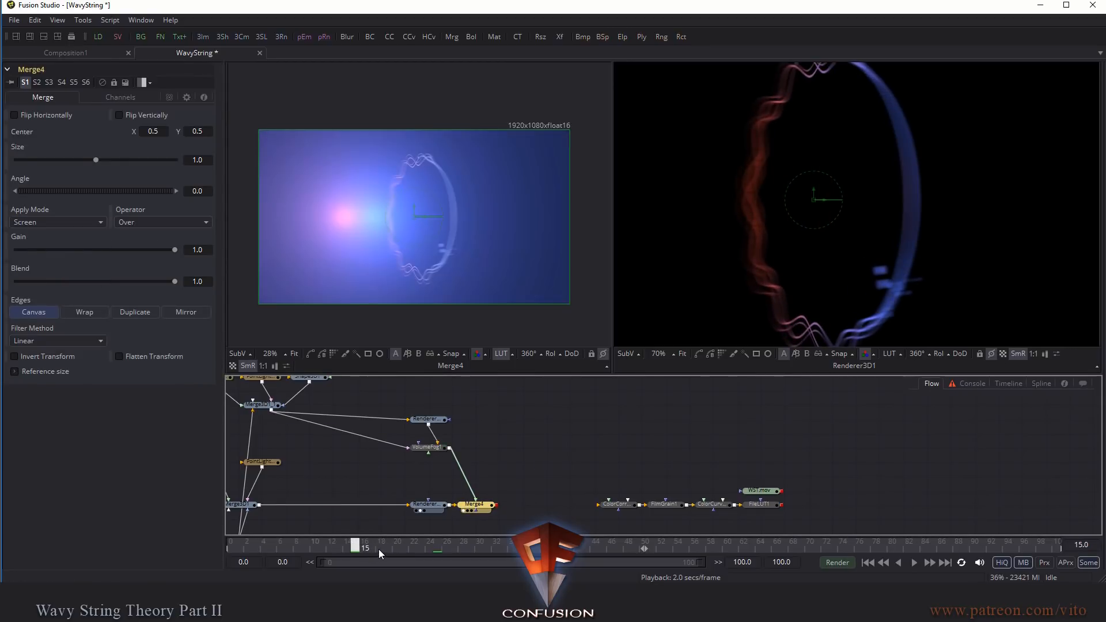
pyautogui.moveTo(358, 269)
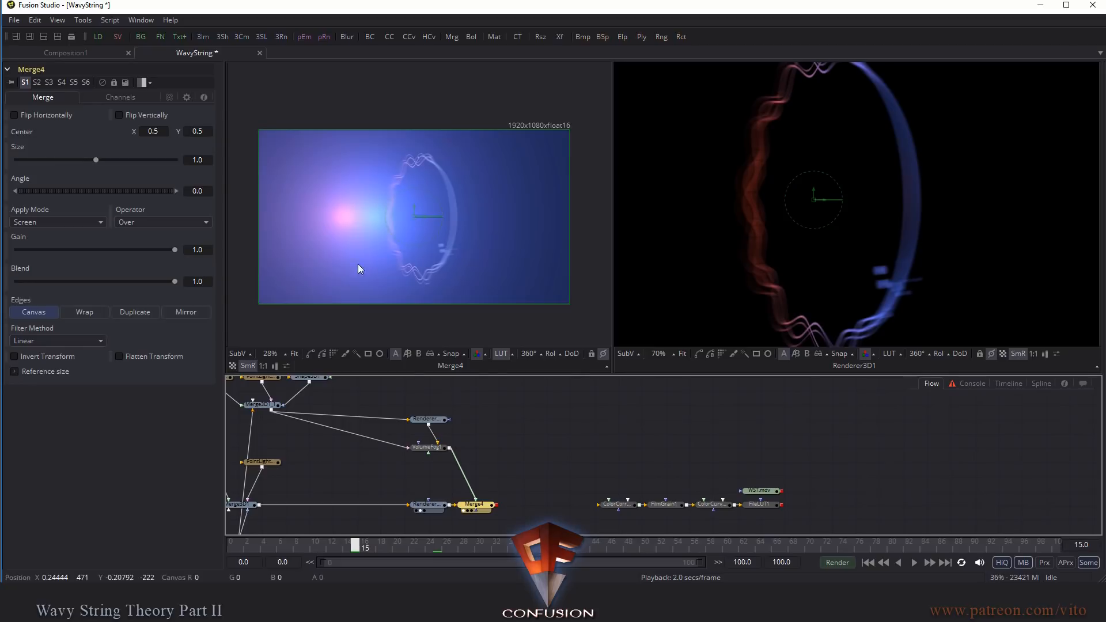
pyautogui.moveTo(451, 461)
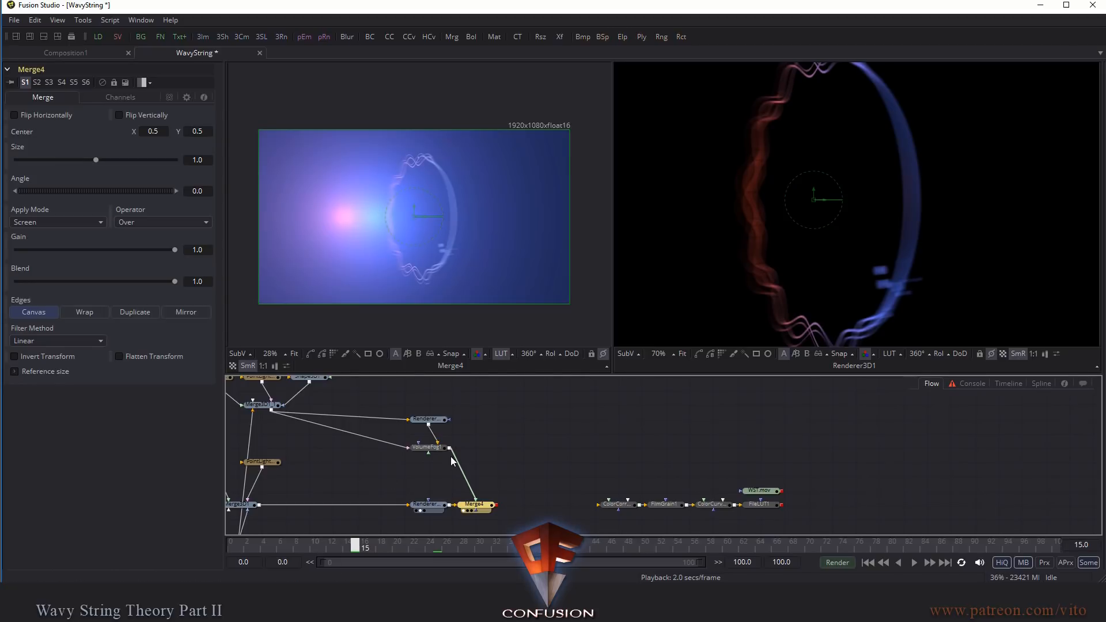
pyautogui.click(426, 447)
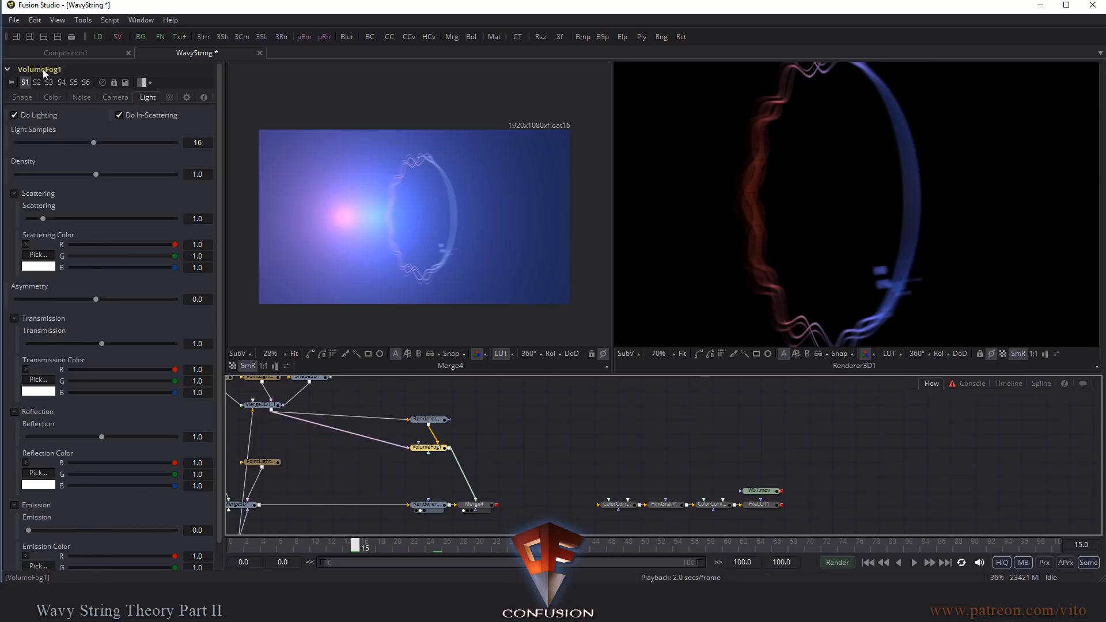
pyautogui.moveTo(80, 103)
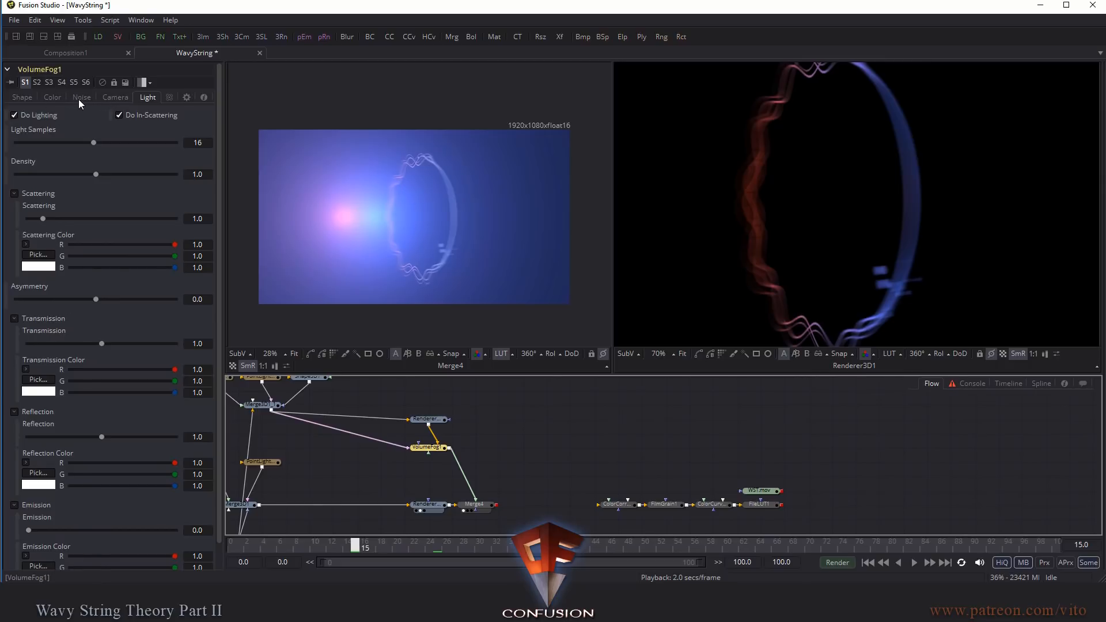
# Step: Raise VolumeFog1 noise Detail to about 0.99 and lower fog Gain to about 0.28
pyautogui.click(81, 97)
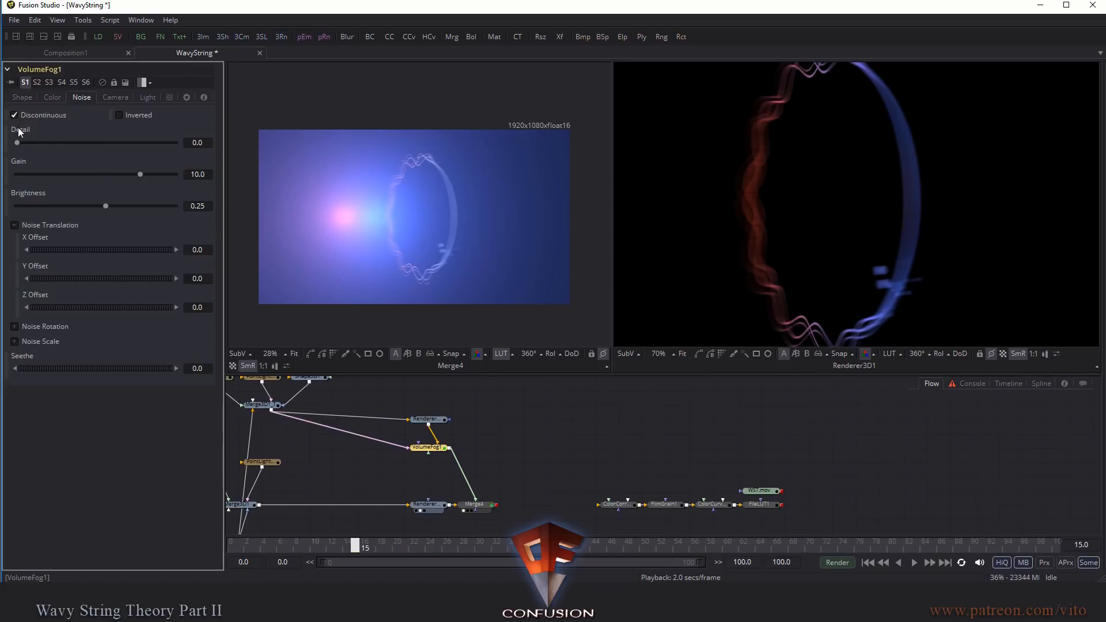
pyautogui.moveTo(17, 142); pyautogui.dragTo(35, 142)
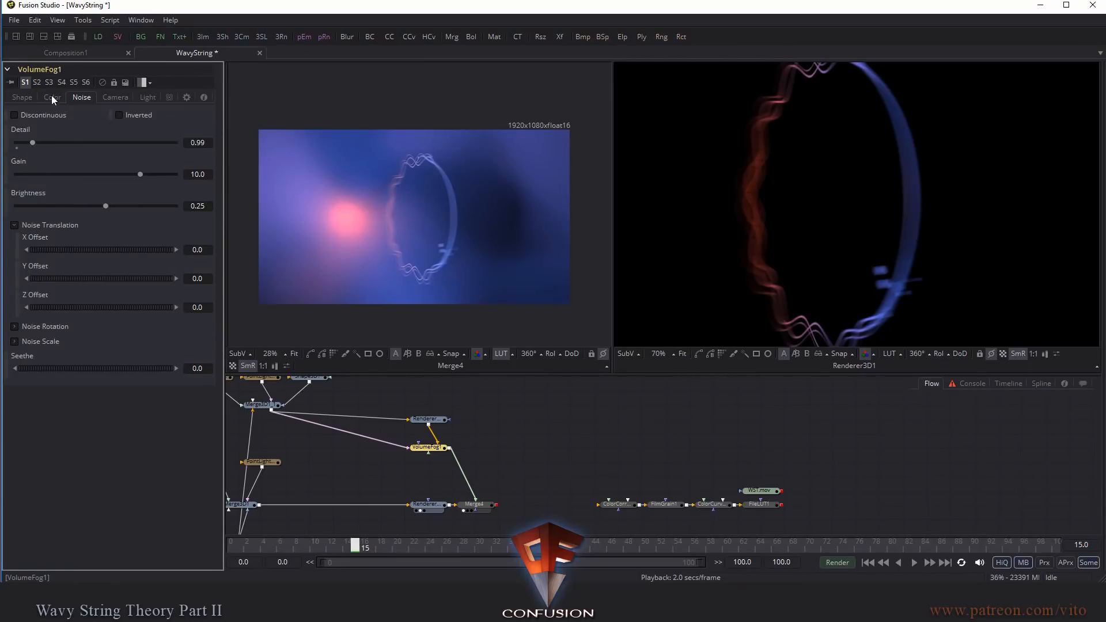
pyautogui.click(51, 97)
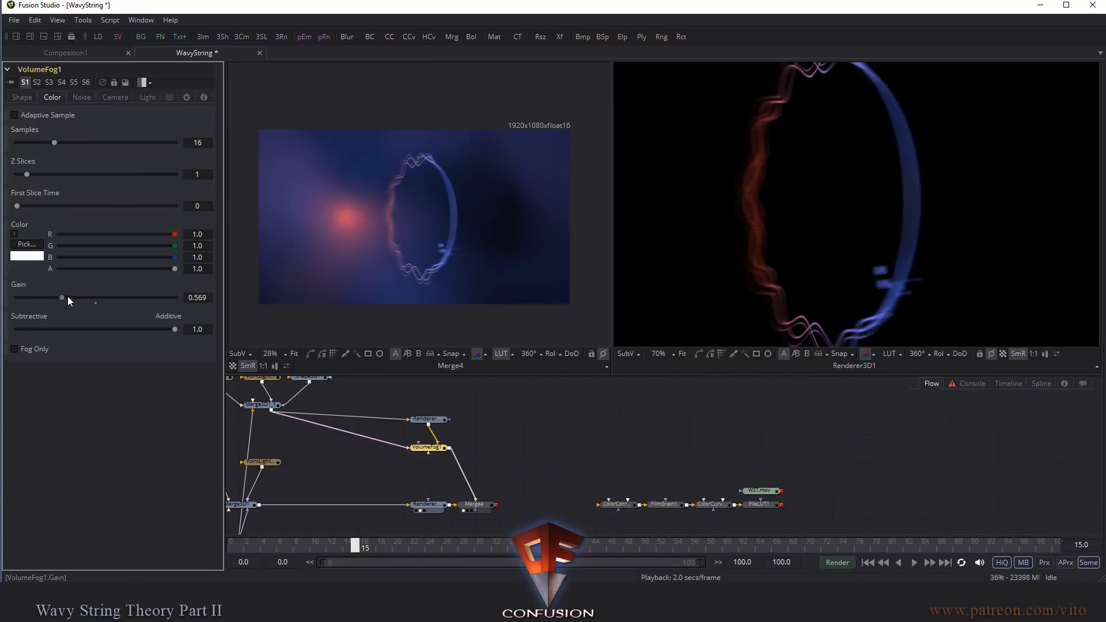
pyautogui.moveTo(61, 297); pyautogui.dragTo(39, 297)
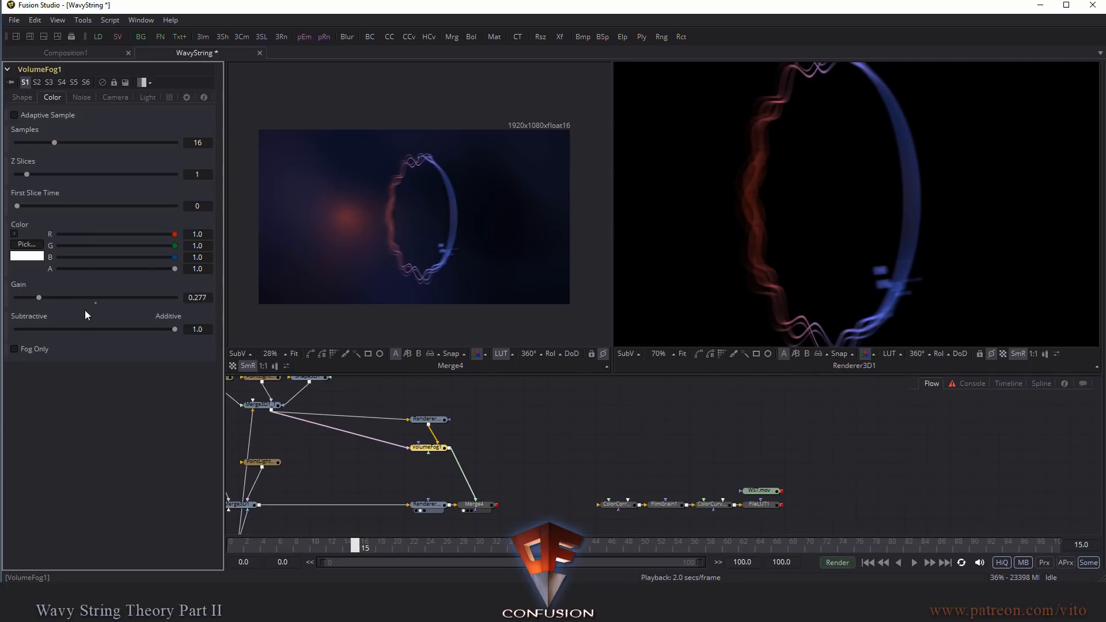
pyautogui.click(147, 97)
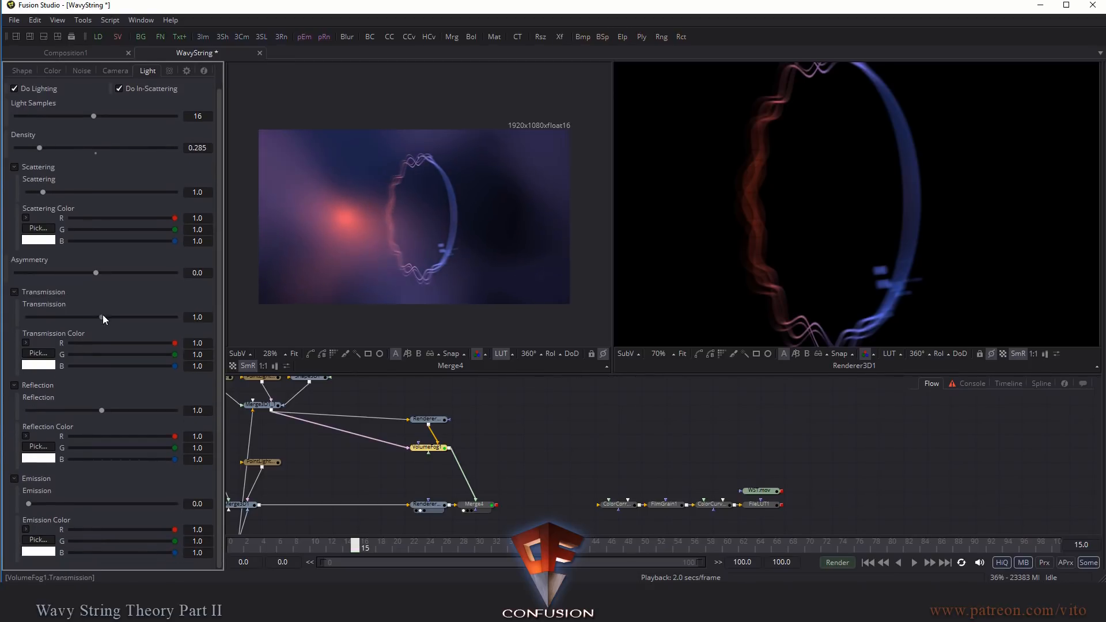
# Step: Lower fog Transmission to about 0.276, then try Asymmetry and Reflection before restoring defaults
pyautogui.moveTo(102, 317); pyautogui.dragTo(41, 317)
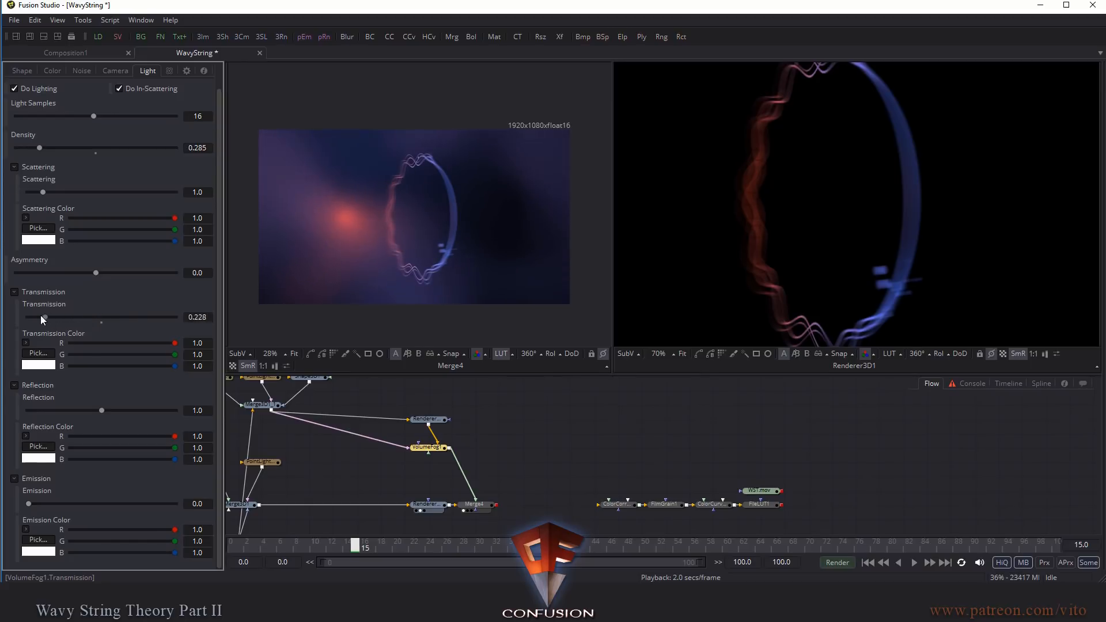
pyautogui.moveTo(95, 273); pyautogui.dragTo(90, 273)
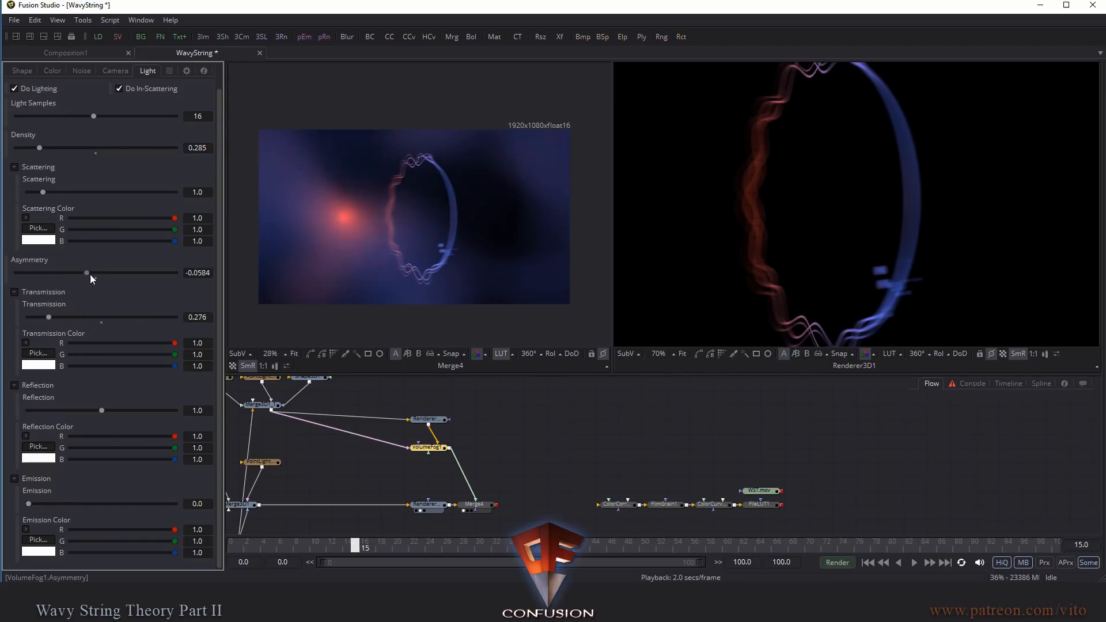
pyautogui.moveTo(88, 273); pyautogui.dragTo(86, 274)
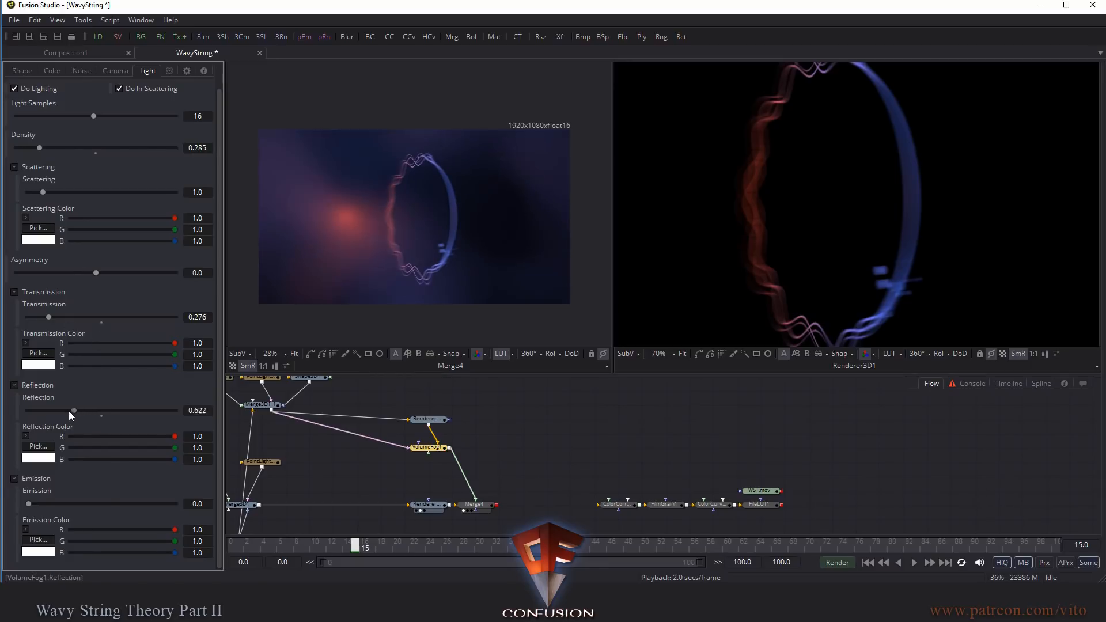
pyautogui.moveTo(74, 411); pyautogui.dragTo(87, 411)
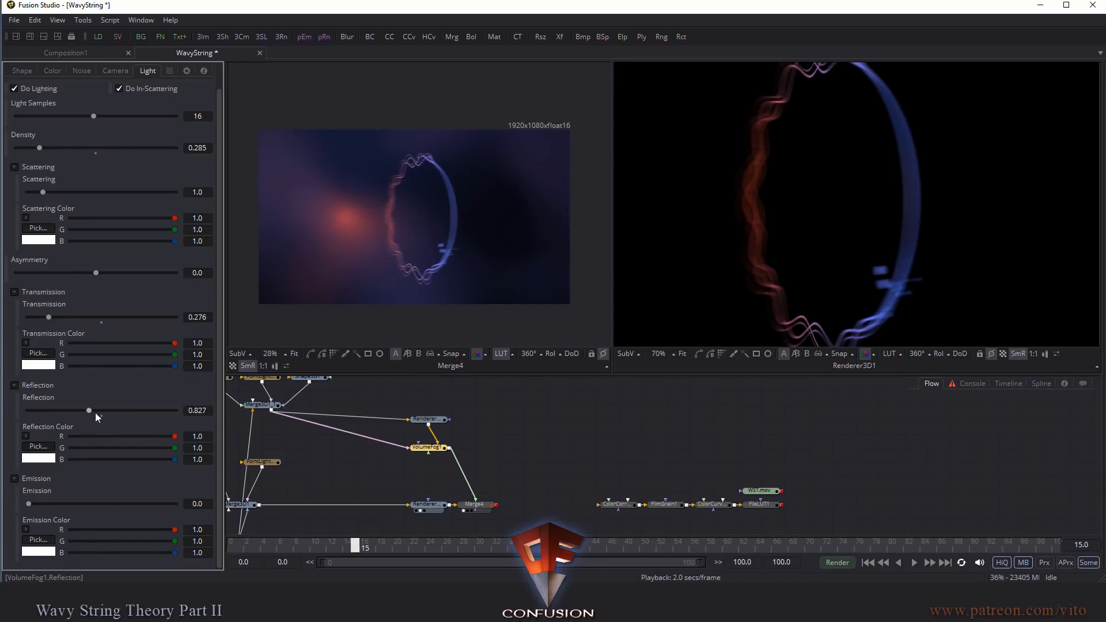
pyautogui.moveTo(87, 411); pyautogui.dragTo(101, 411)
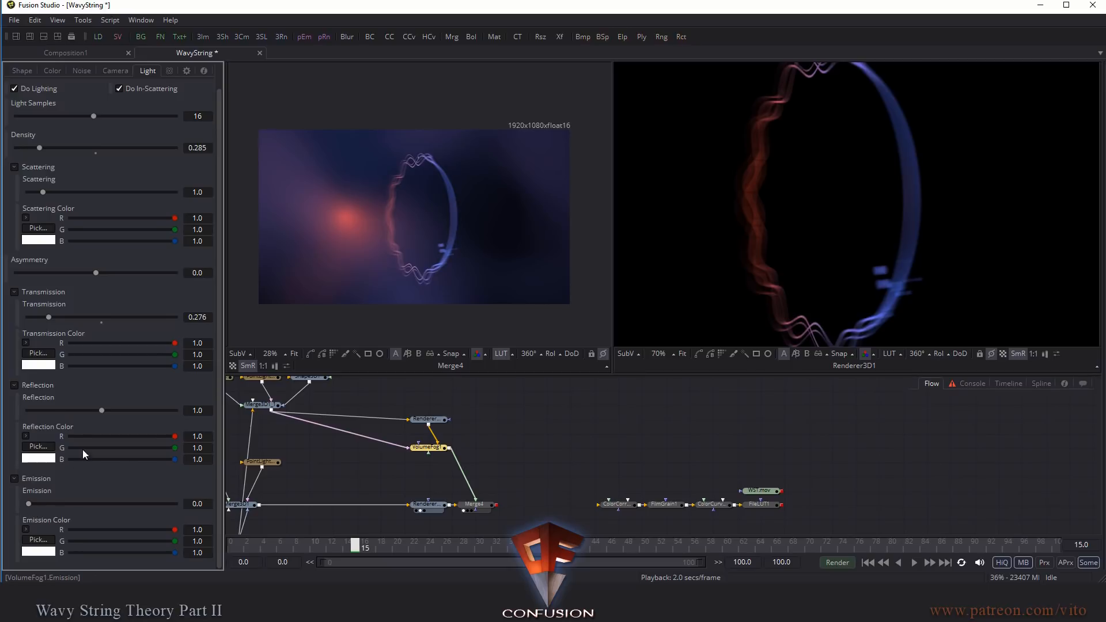
pyautogui.moveTo(28, 503); pyautogui.dragTo(32, 504)
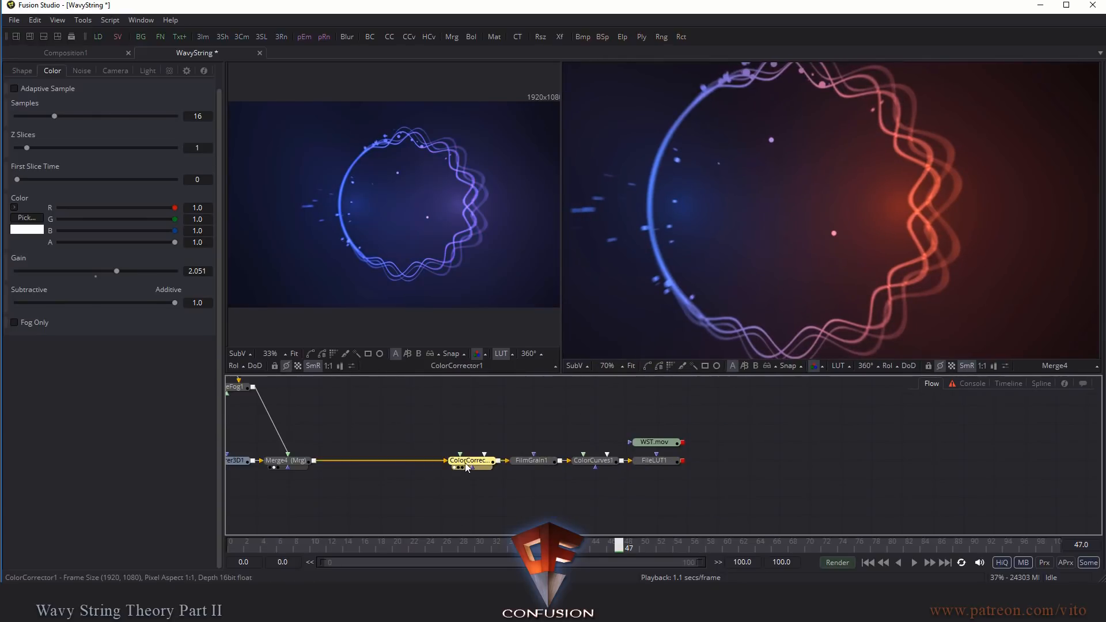
# Step: Drag ColorCorrector1's color wheel tint handle inward to lower Strength to about 0.31
pyautogui.click(471, 460)
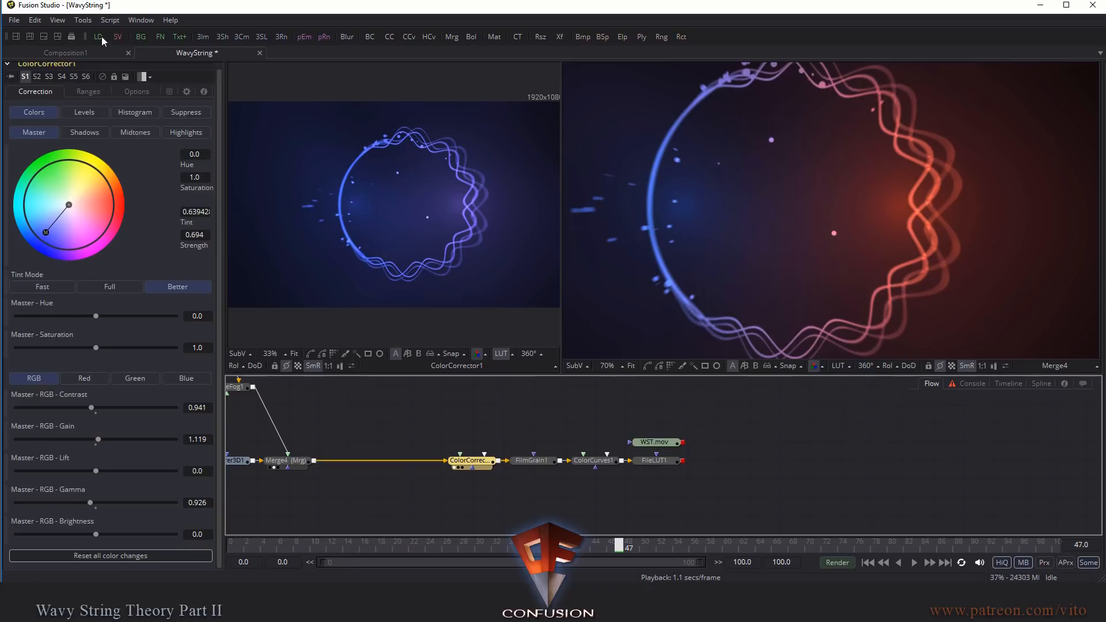
pyautogui.moveTo(45, 233); pyautogui.dragTo(50, 225)
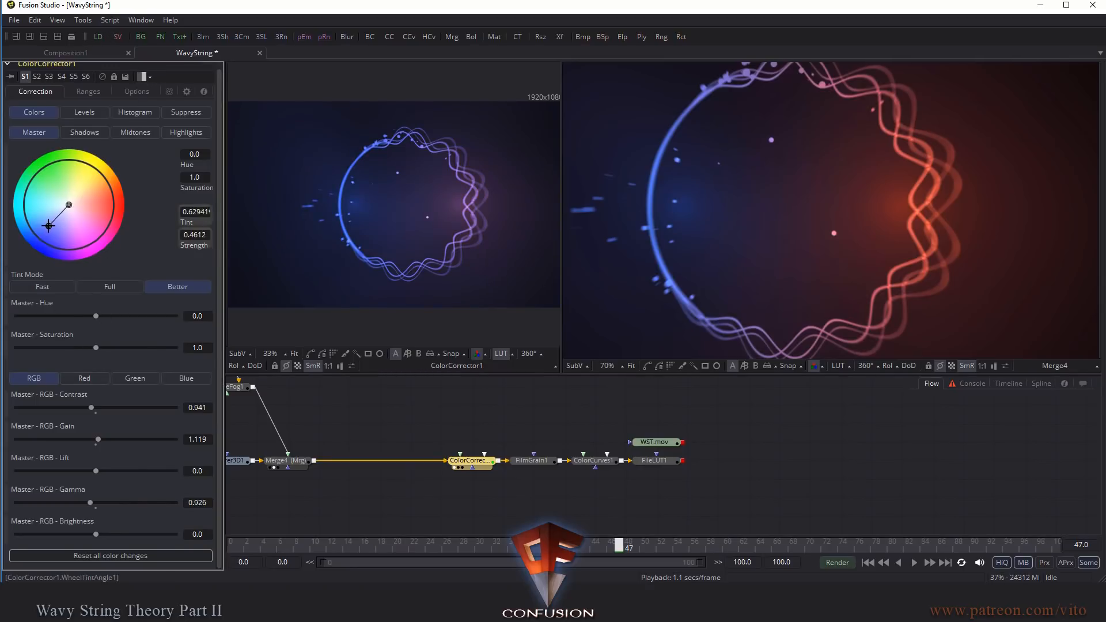
pyautogui.moveTo(49, 224); pyautogui.dragTo(44, 220)
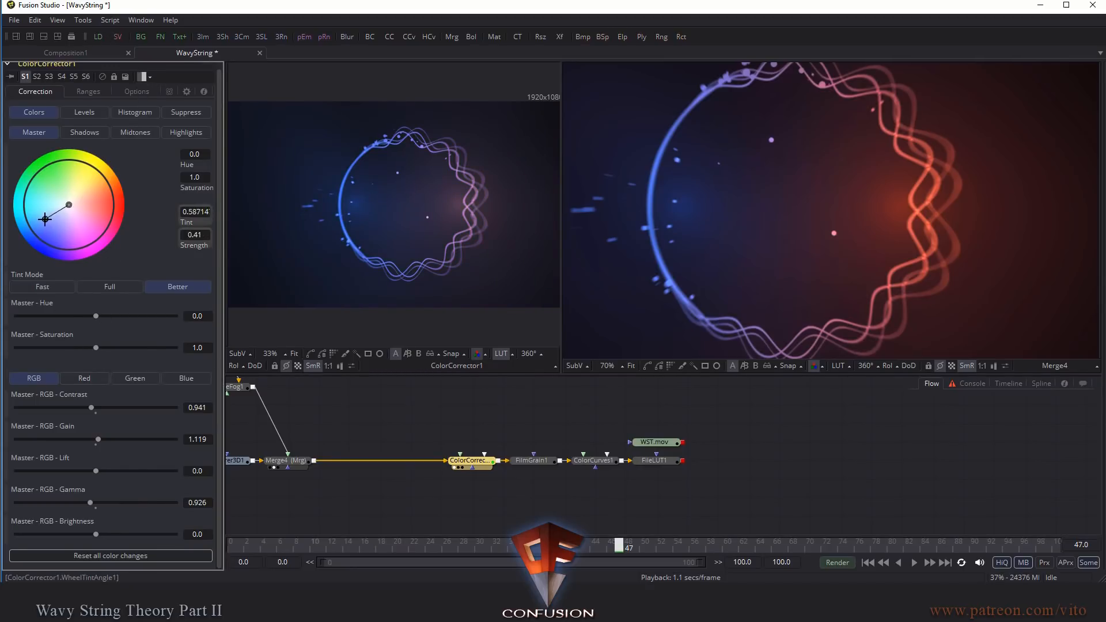
pyautogui.moveTo(44, 219); pyautogui.dragTo(51, 219)
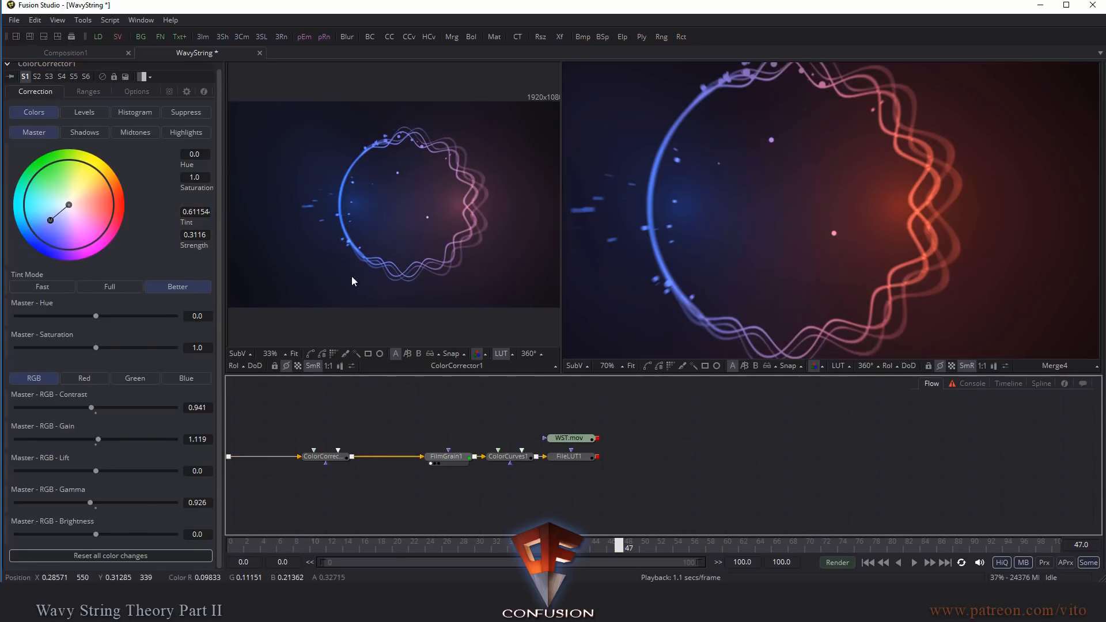
pyautogui.click(416, 456)
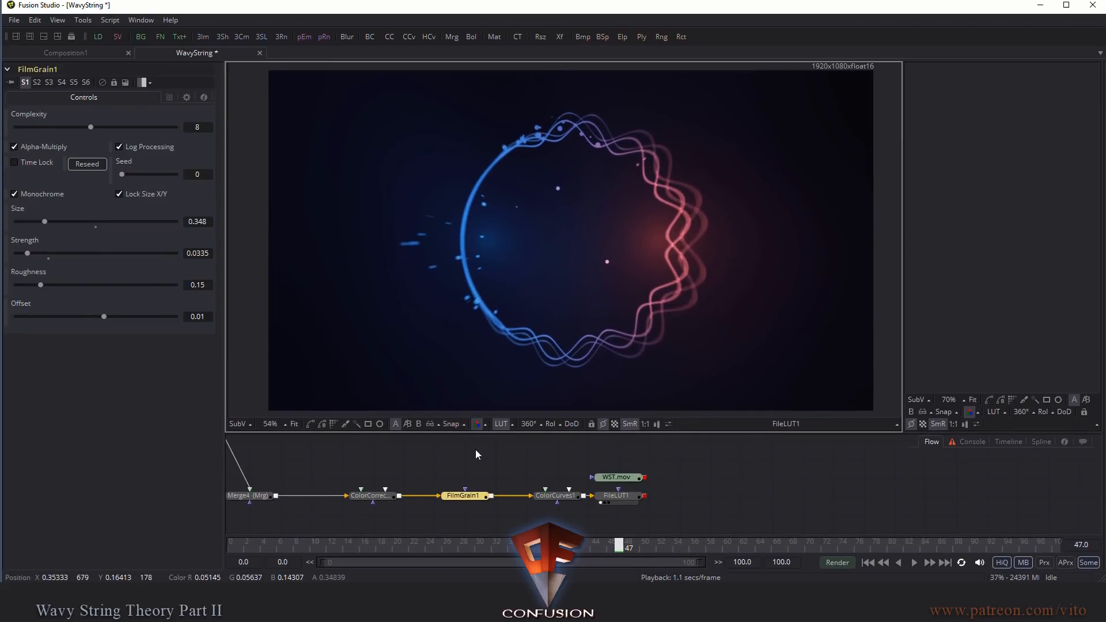
pyautogui.moveTo(627, 547); pyautogui.dragTo(456, 547)
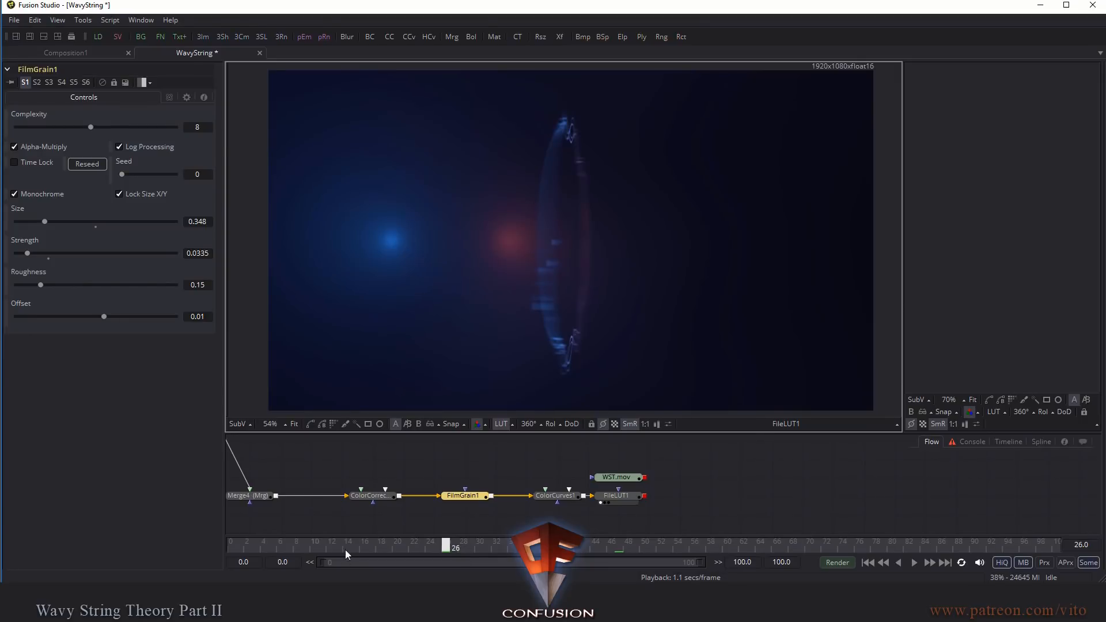
pyautogui.moveTo(446, 546); pyautogui.dragTo(330, 546)
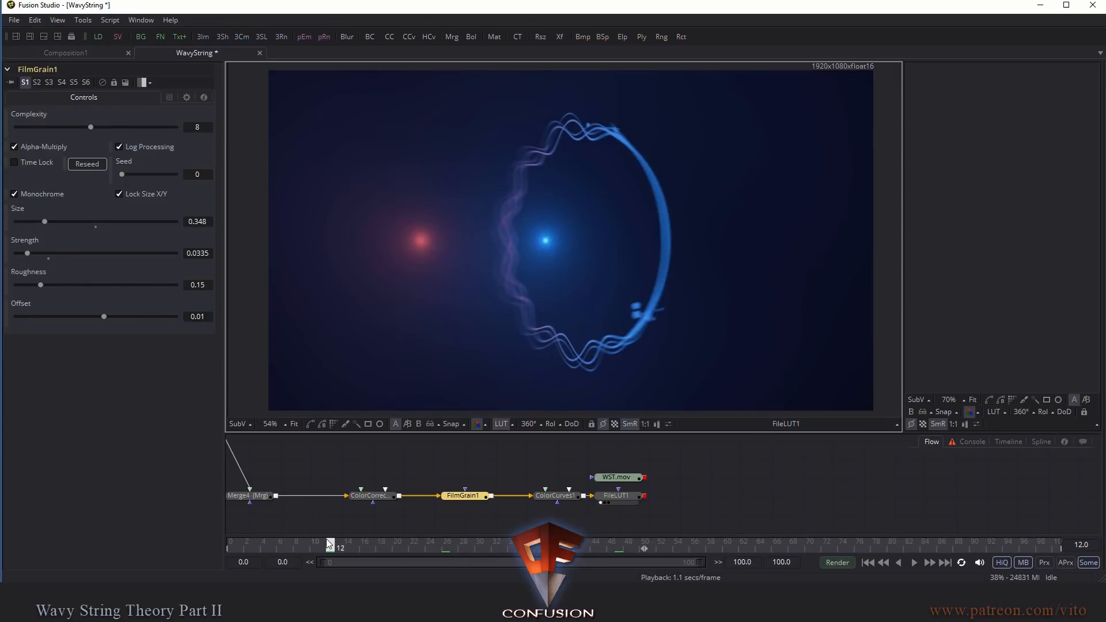